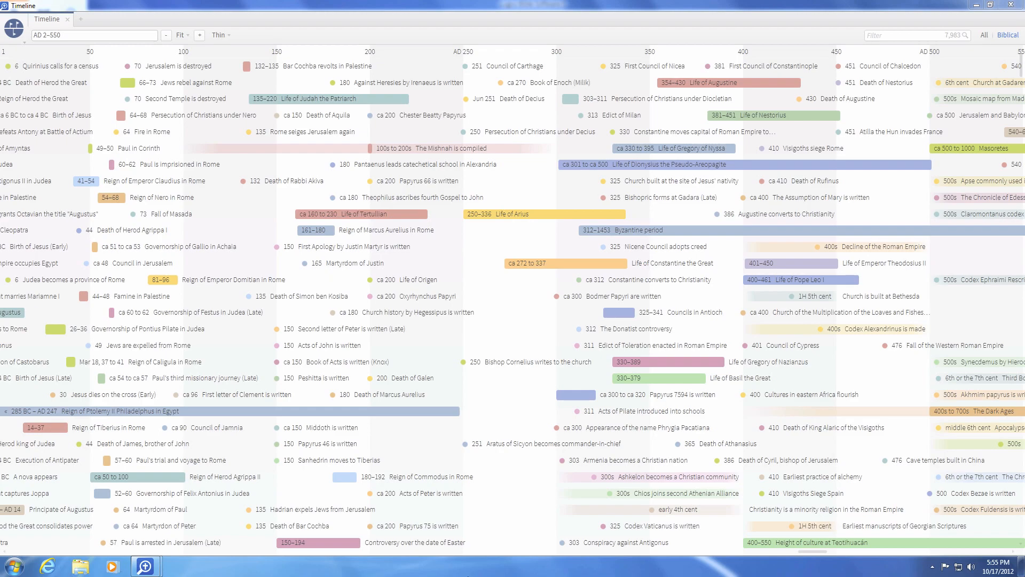
# Show the Tools menu listing library, Bible reference, passage and lookup tools.
pyautogui.click(264, 29)
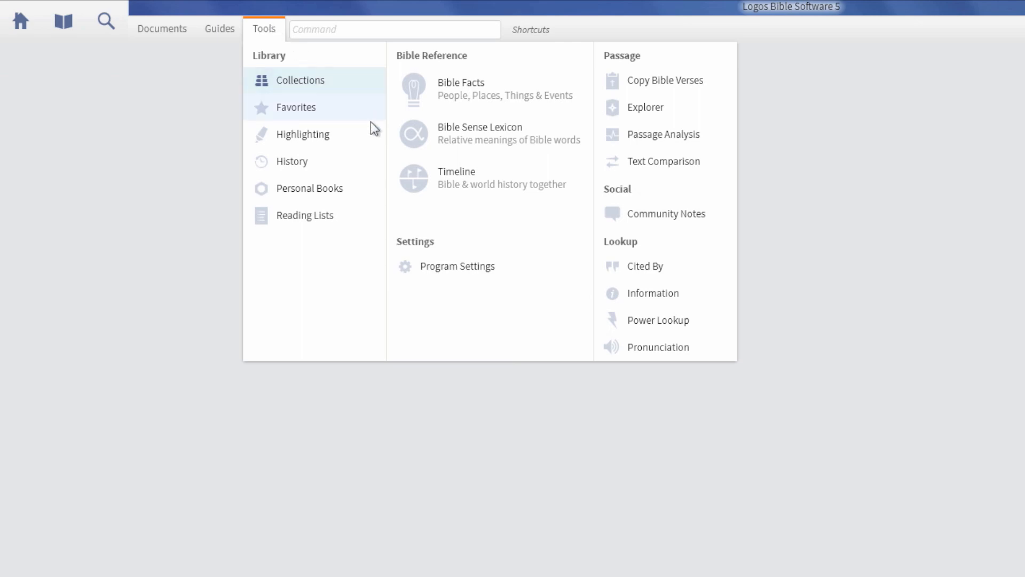
# Open the Timeline tool and set its date range to 1900-2000.
pyautogui.click(456, 177)
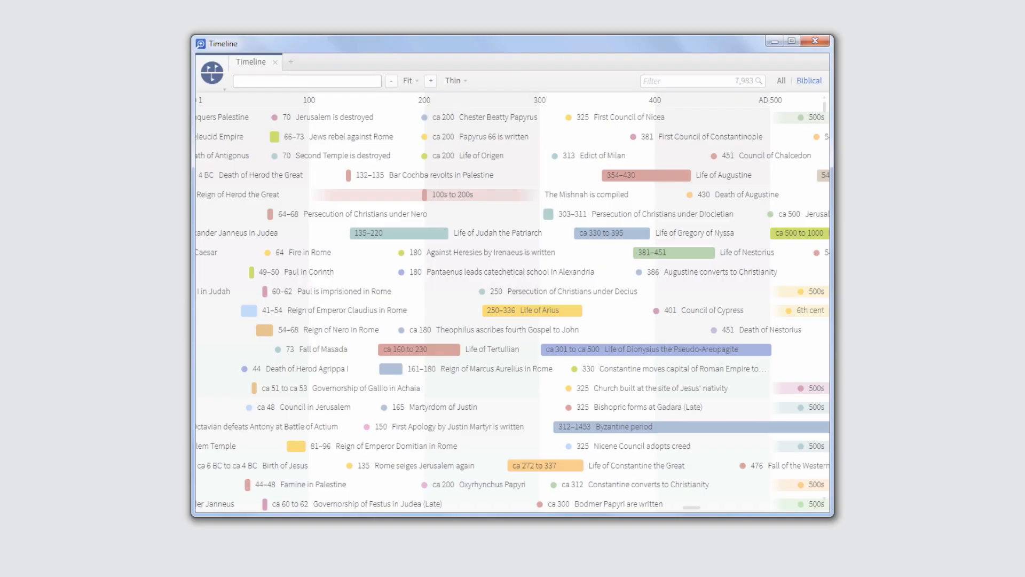
pyautogui.write('1900')
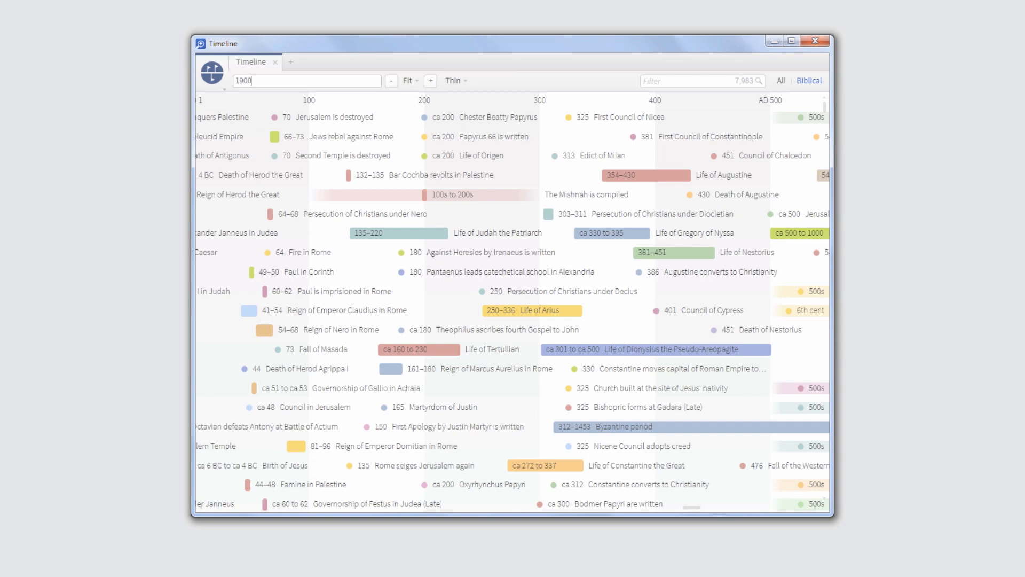
pyautogui.write('-2000')
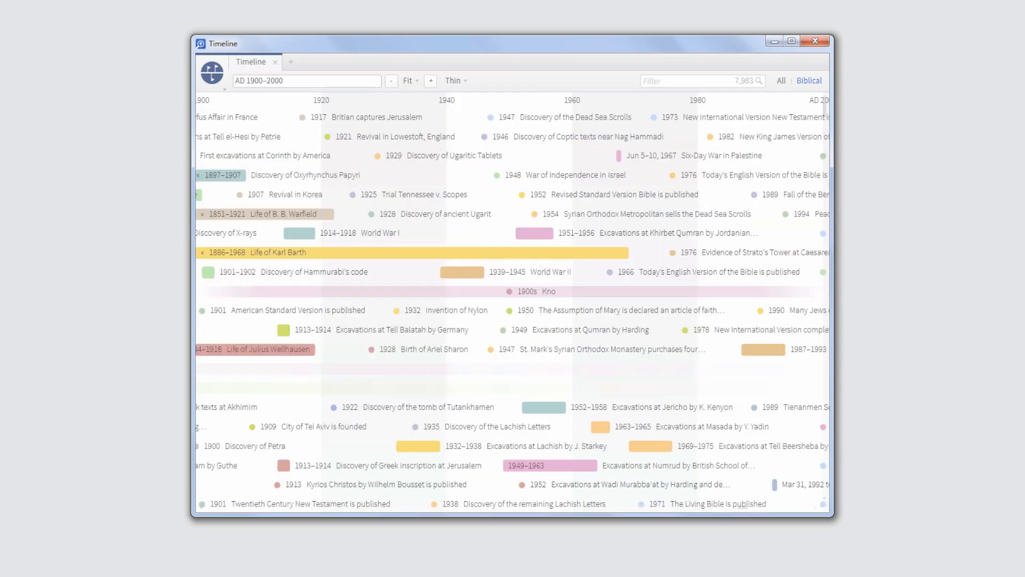
# Fit the timeline to the Life of Jesus biblical era (6 BC – AD 33).
pyautogui.click(411, 81)
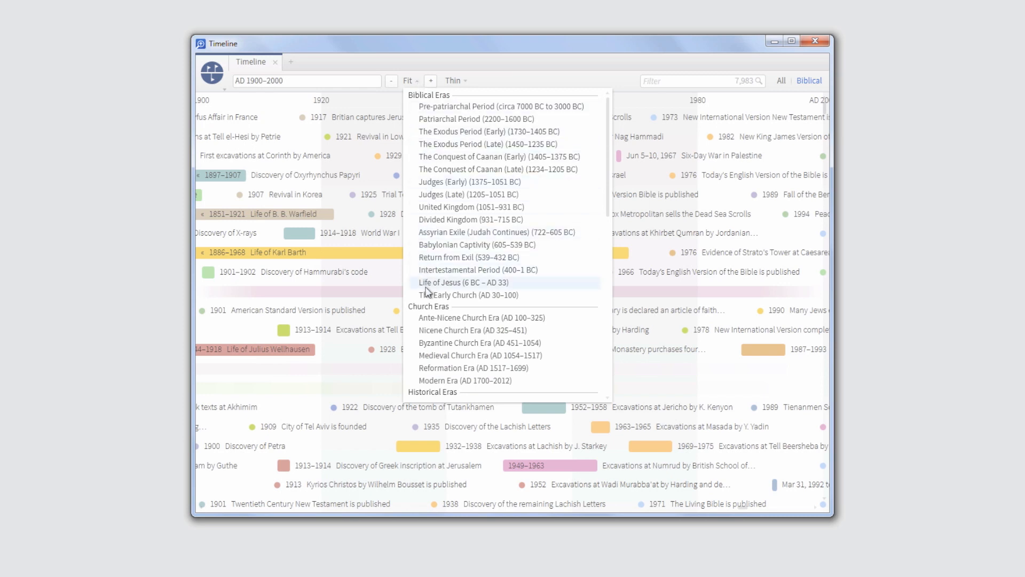
pyautogui.click(463, 282)
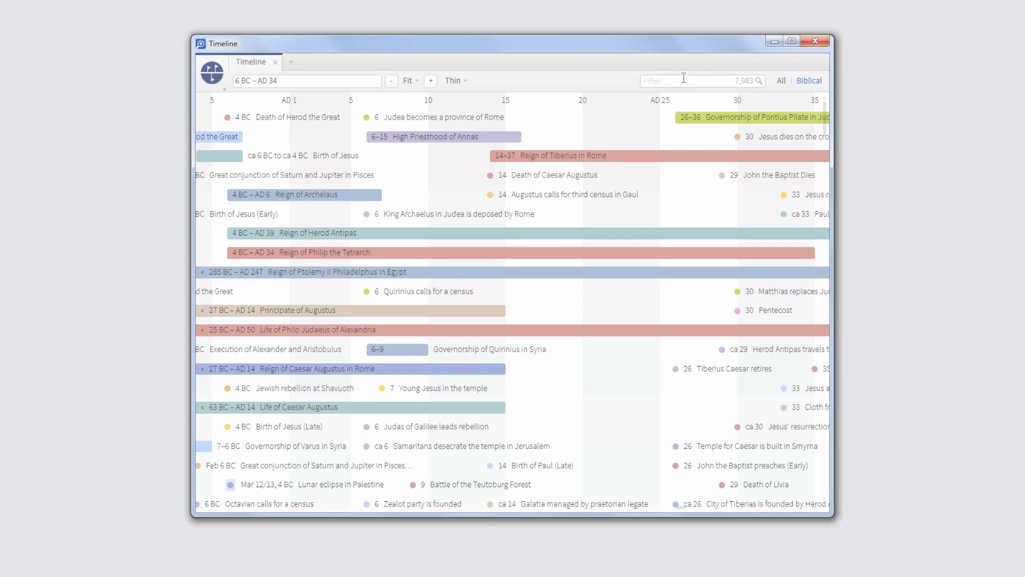
# Search the timeline for 'Paul' to reach Paul's first missionary journey, AD 46–47.
pyautogui.write('P')
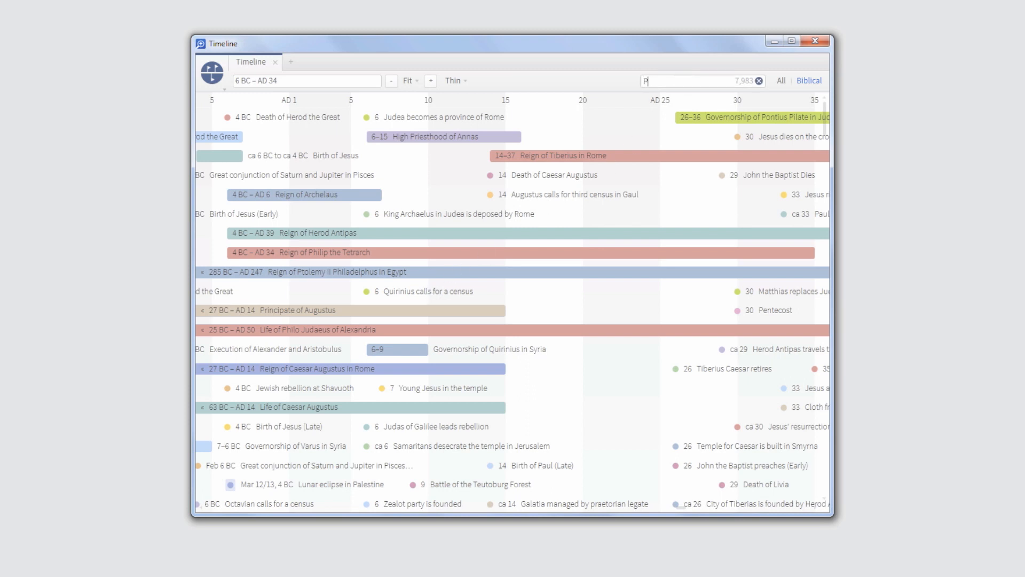
pyautogui.write('aul')
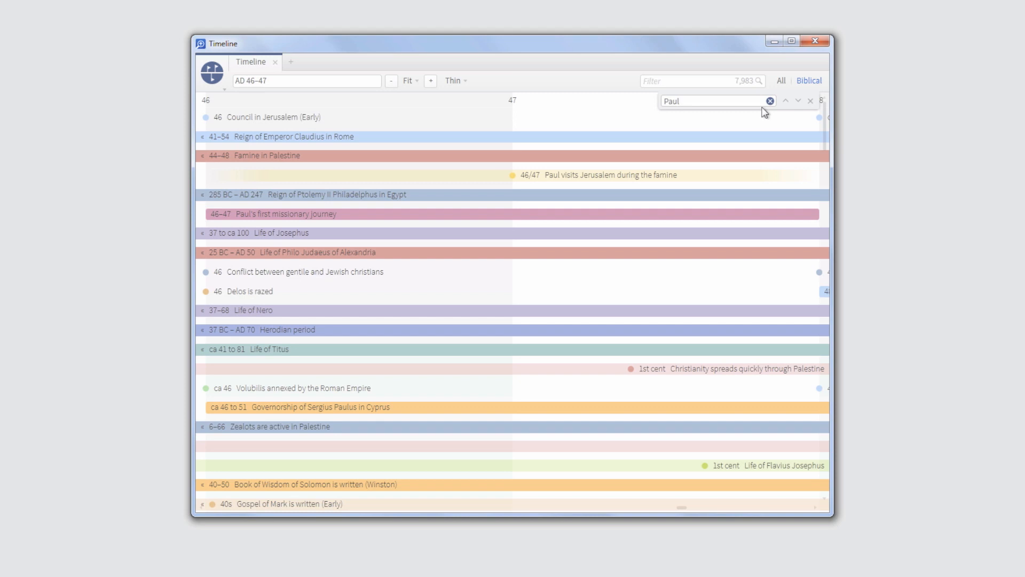
# Zoom in, then out, to span AD 49–50 around Paul in Corinth.
pyautogui.click(798, 101)
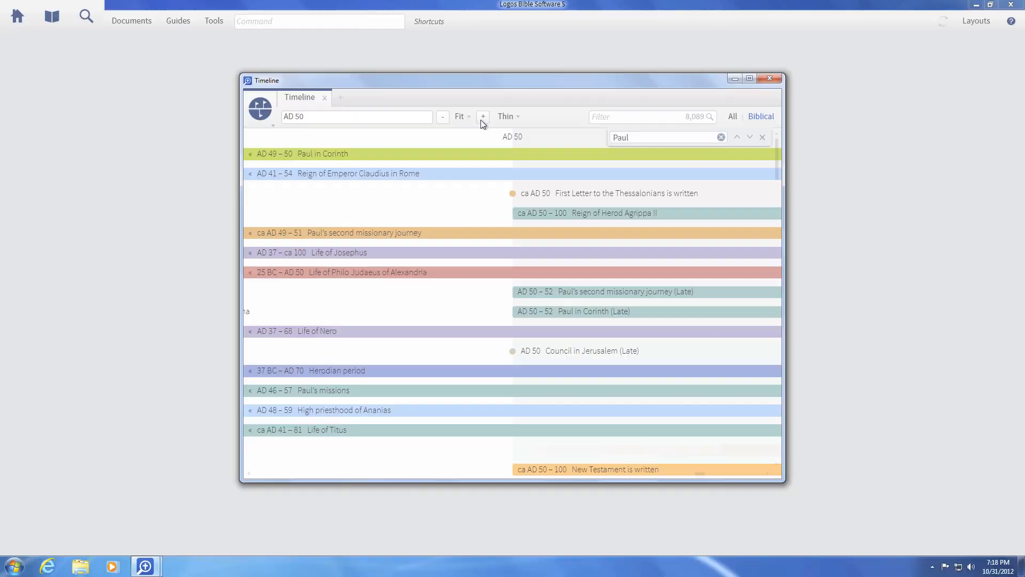
pyautogui.click(442, 116)
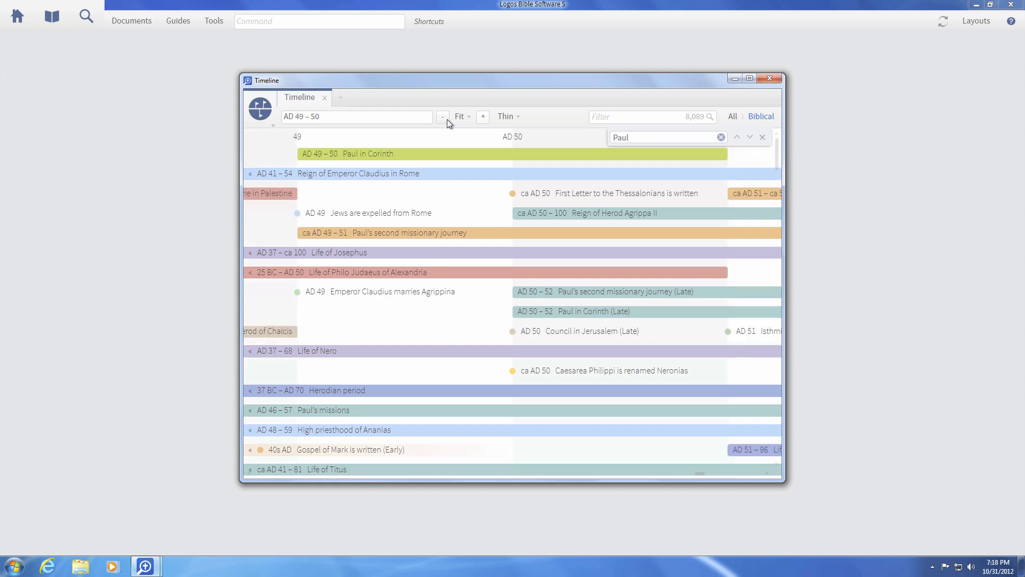
pyautogui.moveTo(585, 283)
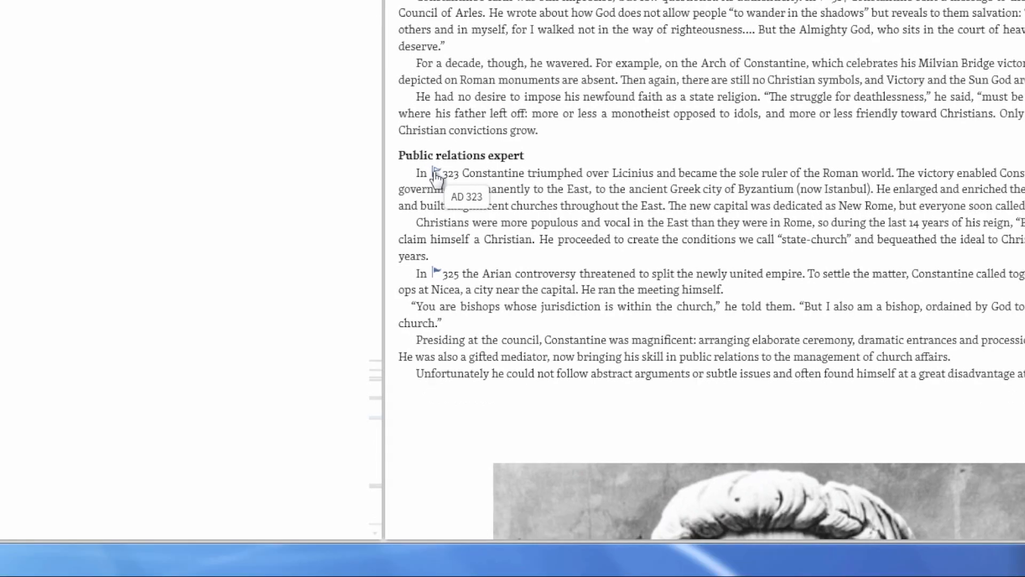
pyautogui.moveTo(438, 263)
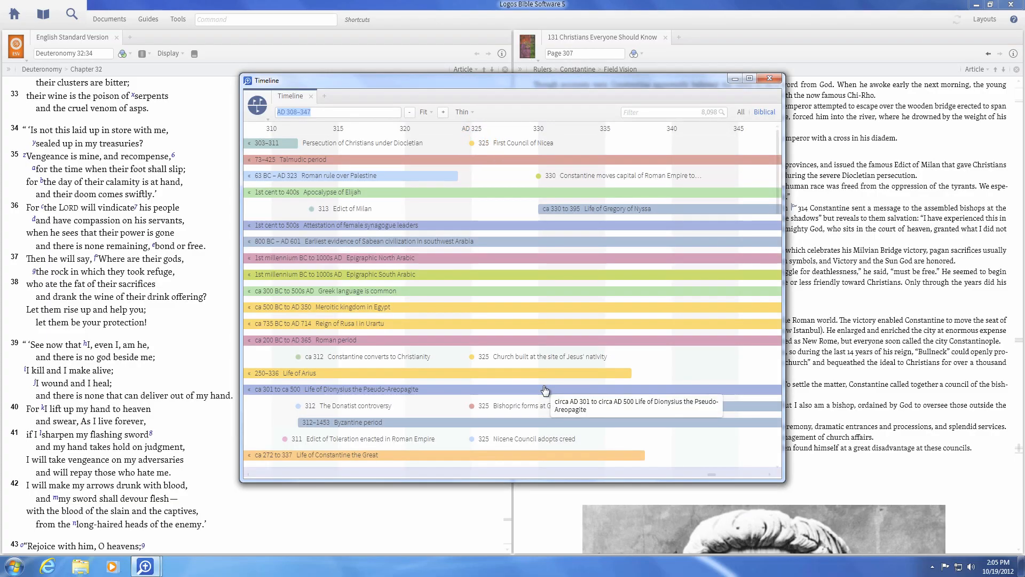
pyautogui.moveTo(521, 142)
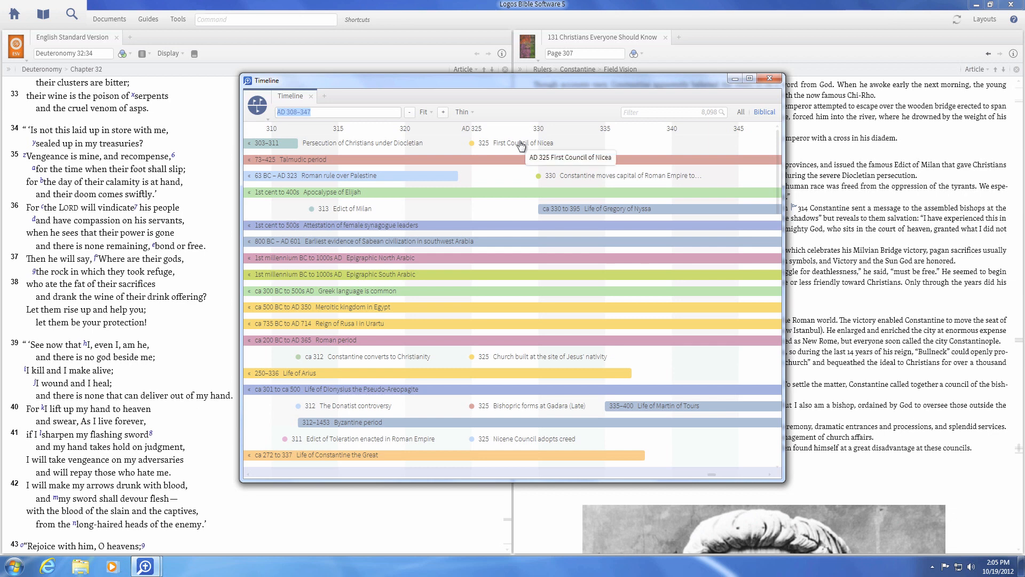
# Show the AD 325 First Council of Nicea popup listing referencing resources.
pyautogui.click(472, 142)
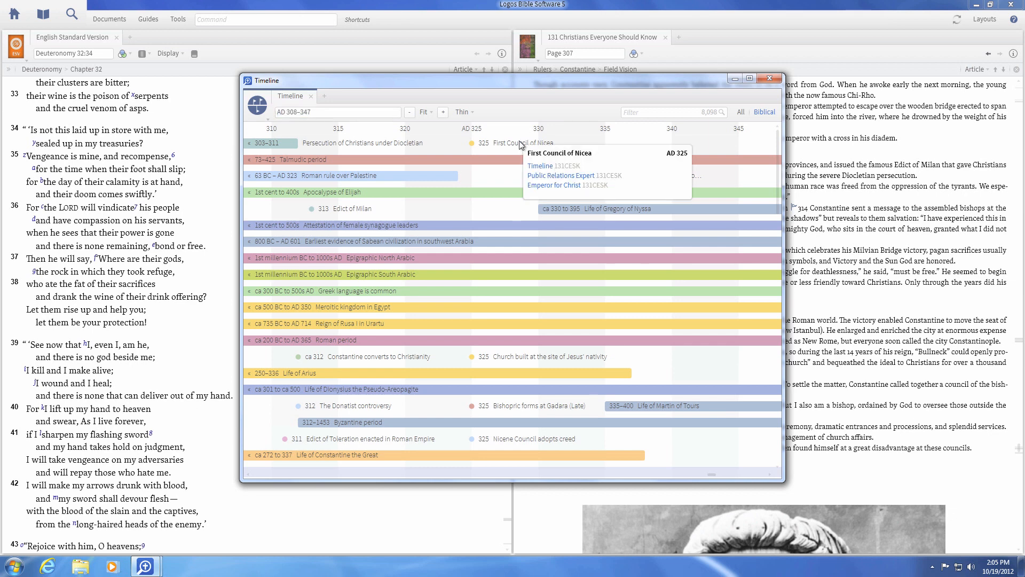